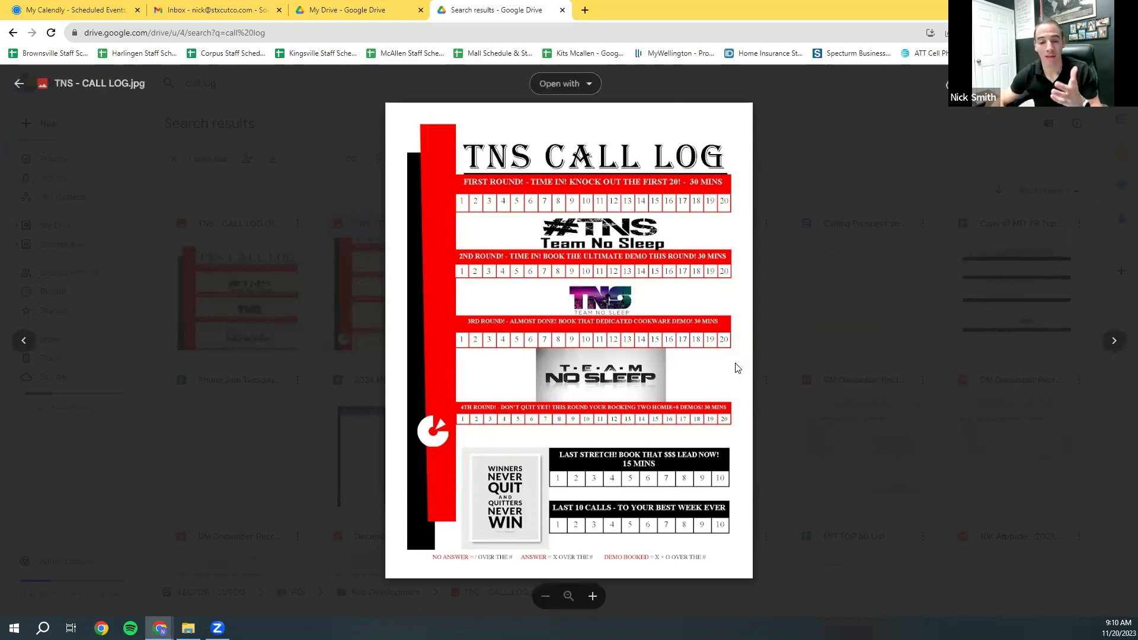
mouse_move(631, 448)
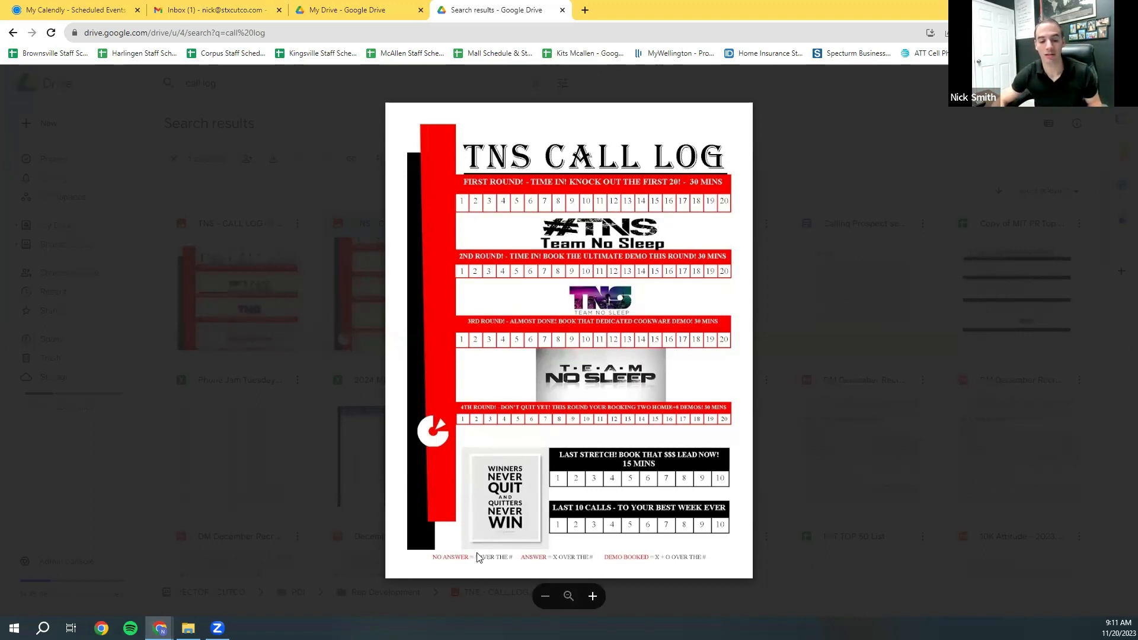
mouse_move(592, 560)
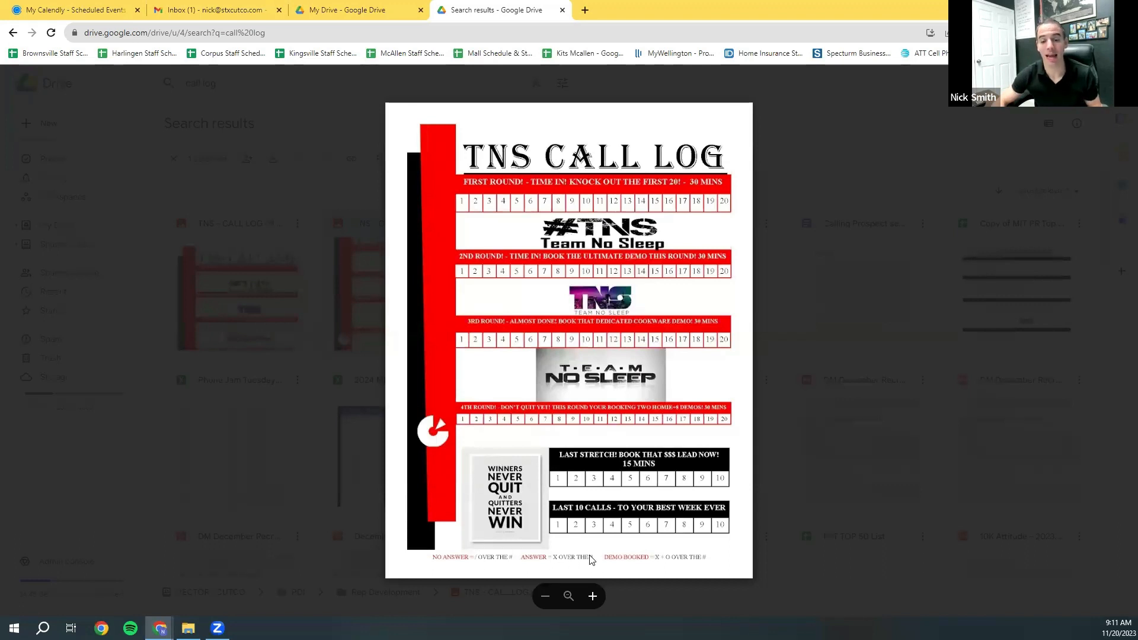
mouse_move(633, 565)
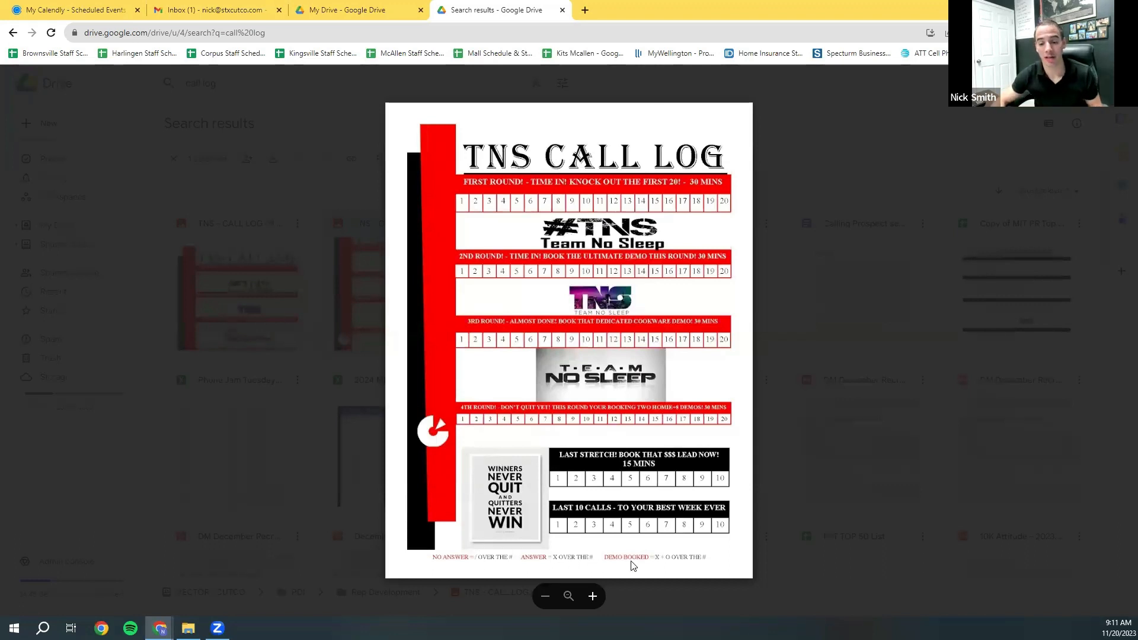